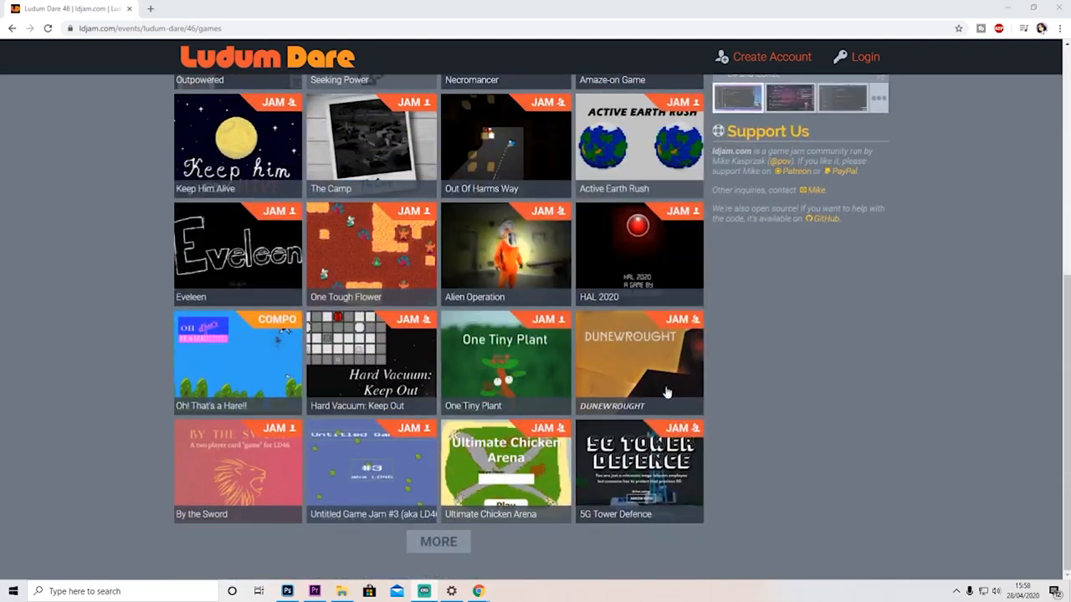
Load three more batches of LD46 game entries via MORE, reaching titles like Ethereal Tale.
{"action": "scroll", "scroll_direction": "down", "scroll_amount": 3}
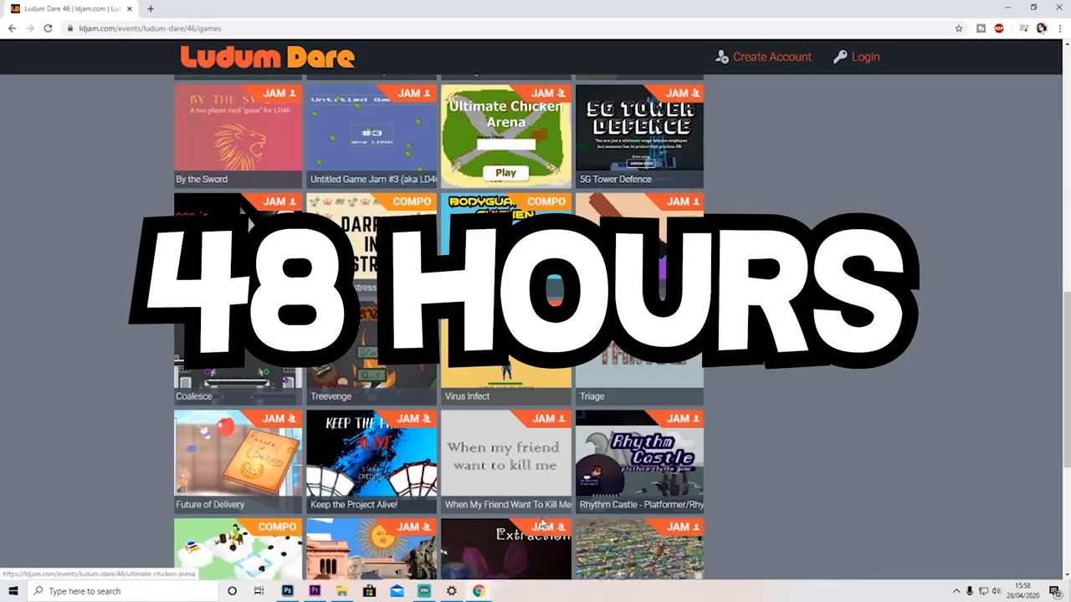
{"action": "scroll", "scroll_direction": "down", "scroll_amount": 3}
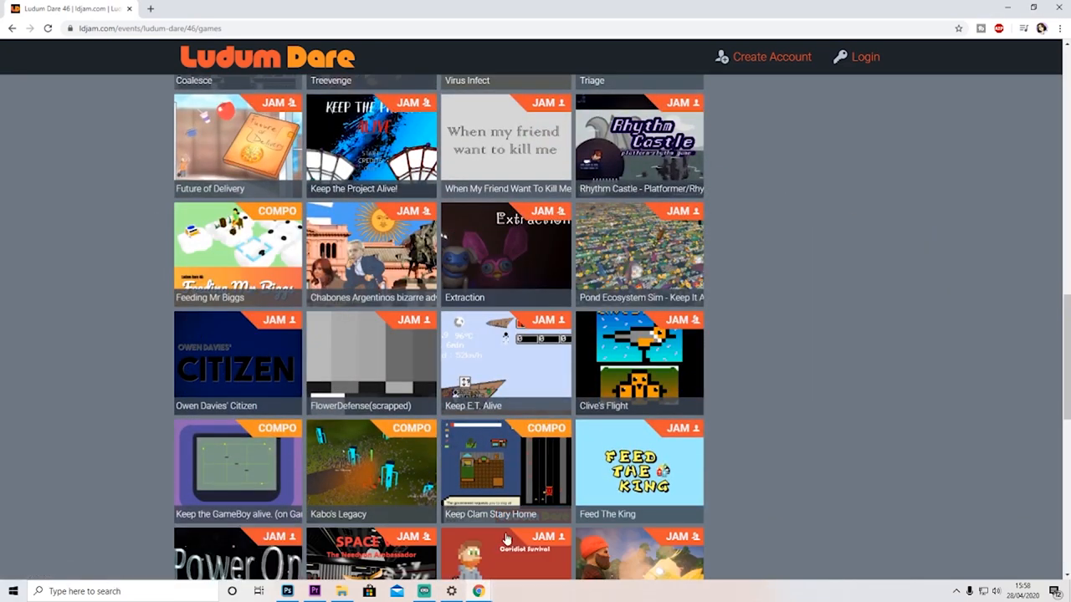
{"action": "scroll", "scroll_direction": "down", "scroll_amount": 3}
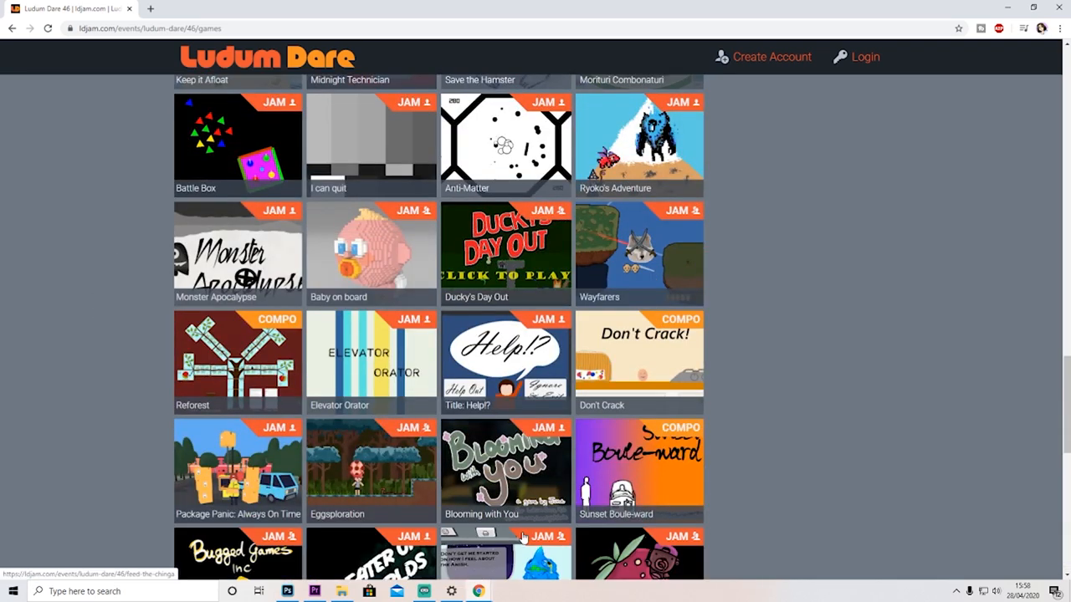
{"action": "left_click", "coordinate": [439, 542]}
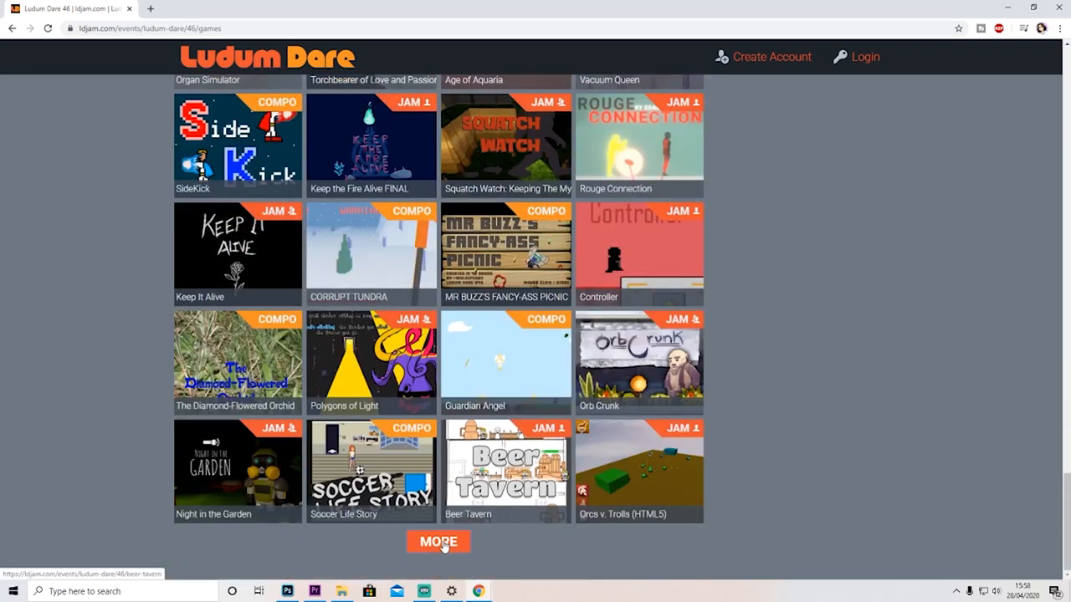
{"action": "left_click", "coordinate": [438, 542]}
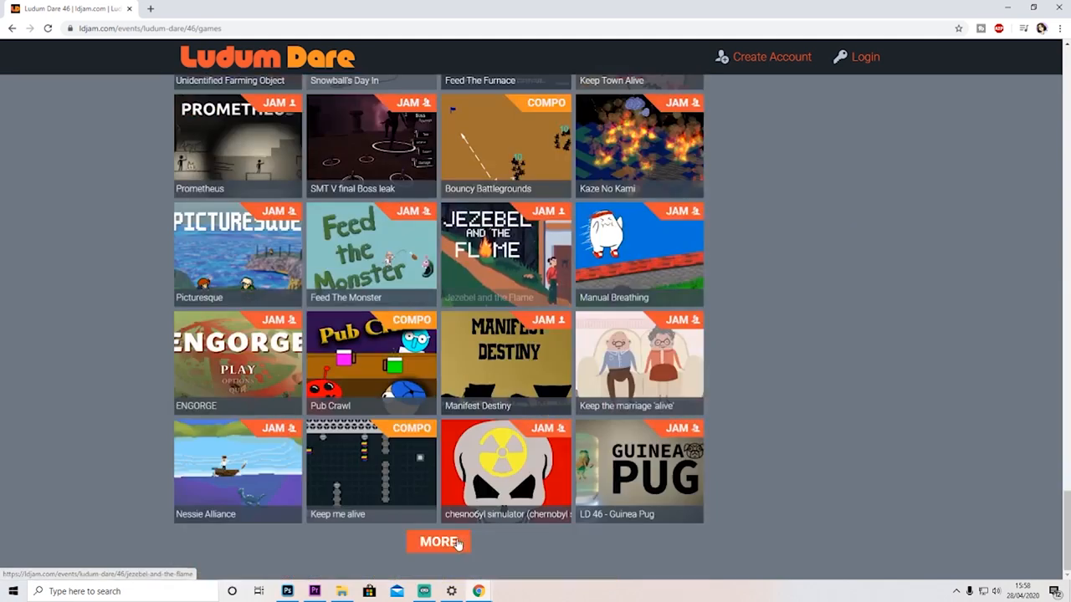
{"action": "left_click", "coordinate": [439, 542]}
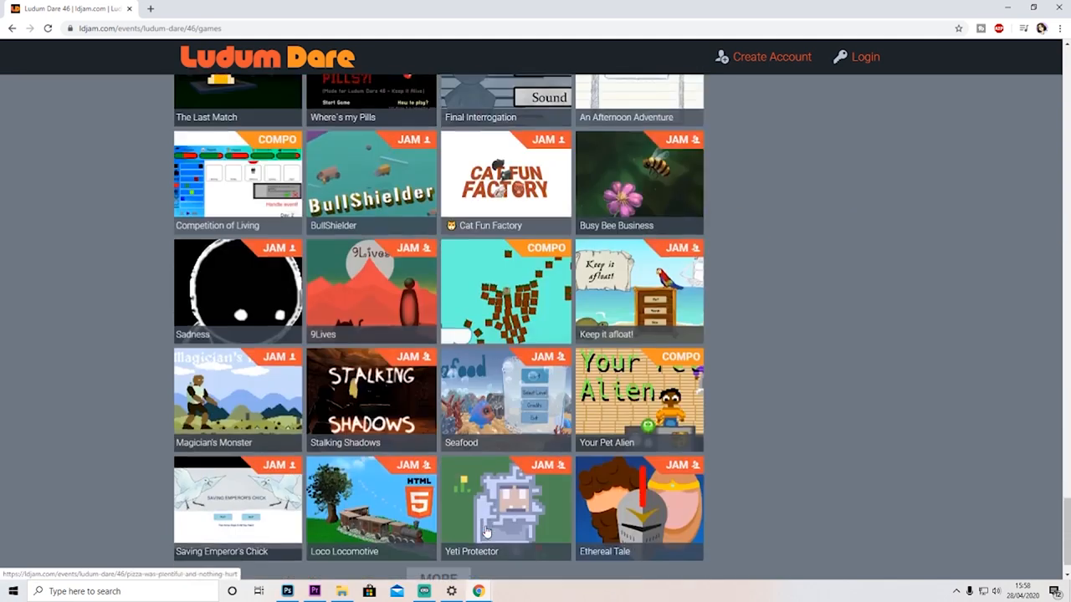